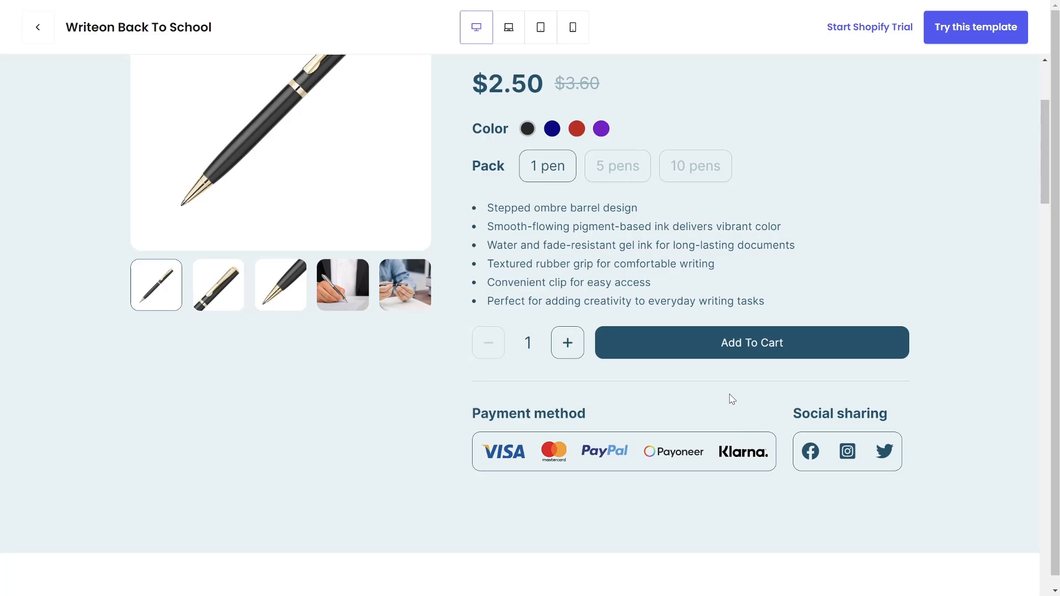
{"action": "mouse_move", "coordinate": [715, 413]}
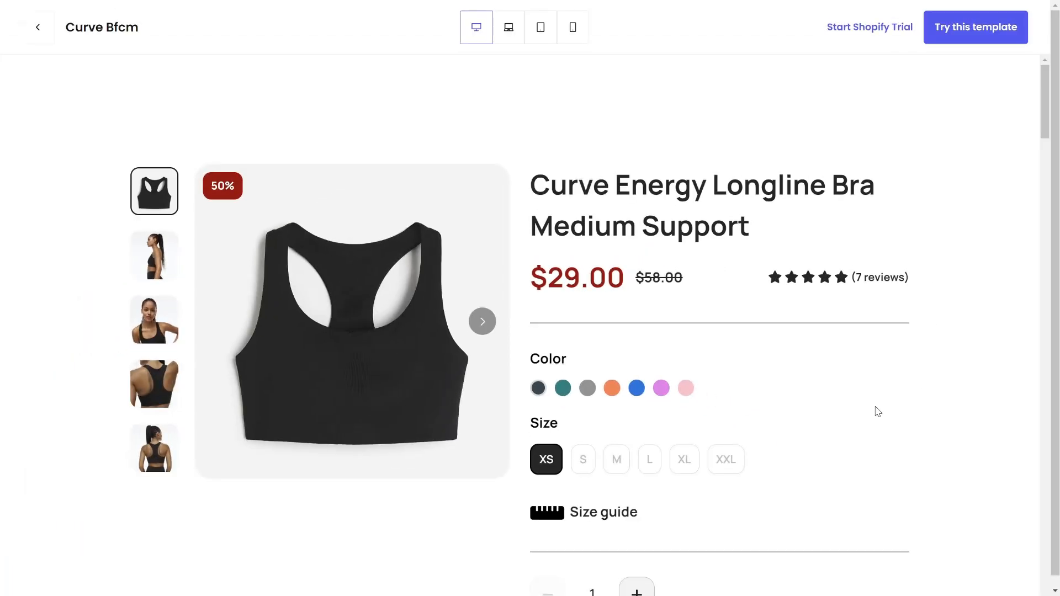
Step: Scroll down the Curve Bfcm template's demo product page
{"action": "scroll", "scroll_direction": "down", "scroll_amount": 3}
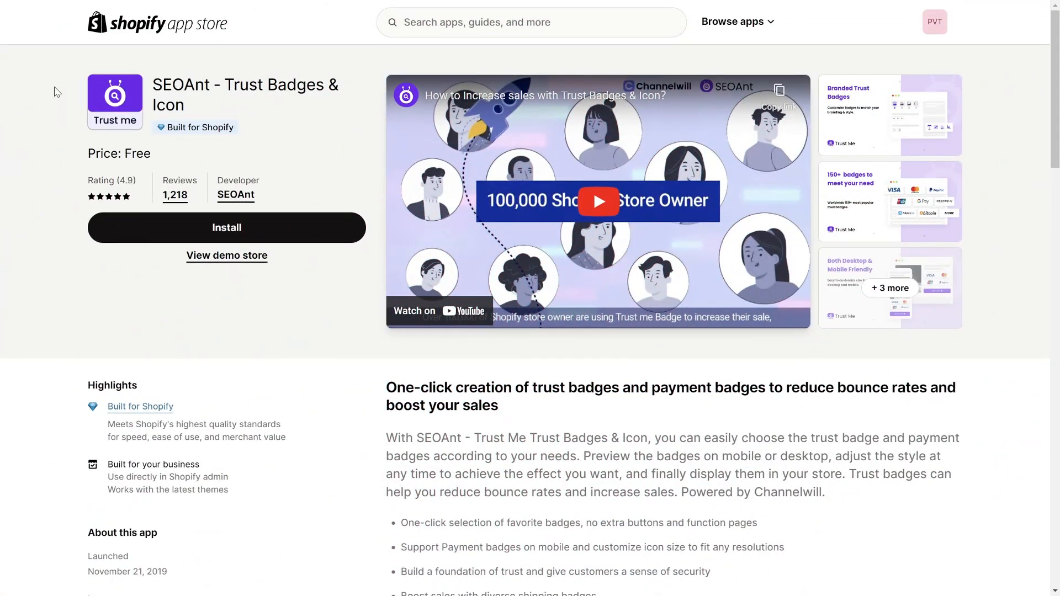
Step: Install the SEOAnt Trust Badges app and approve its requested store access
{"action": "left_click", "coordinate": [226, 227]}
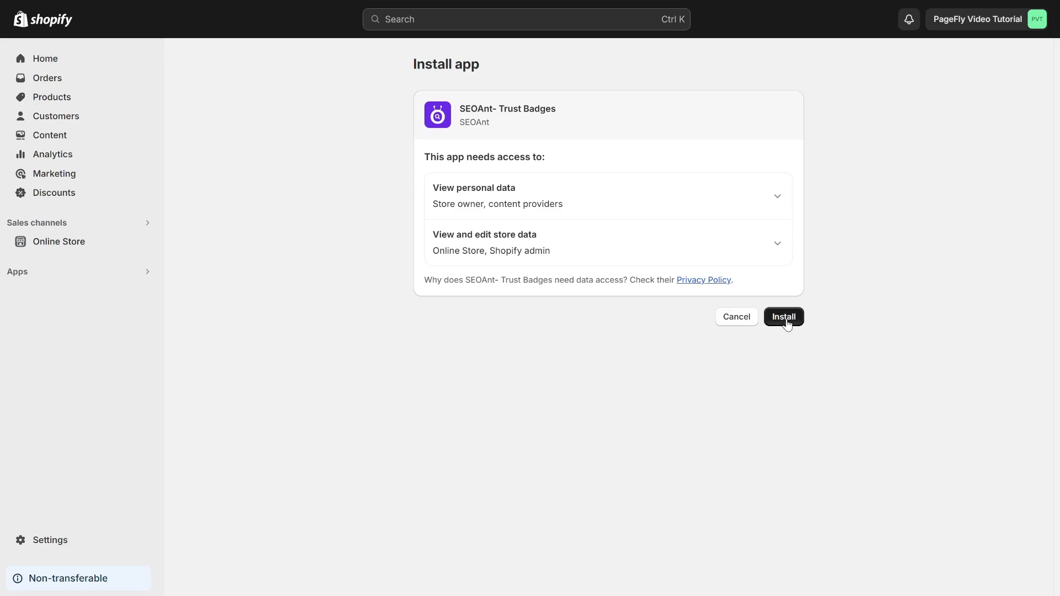
{"action": "left_click", "coordinate": [784, 317]}
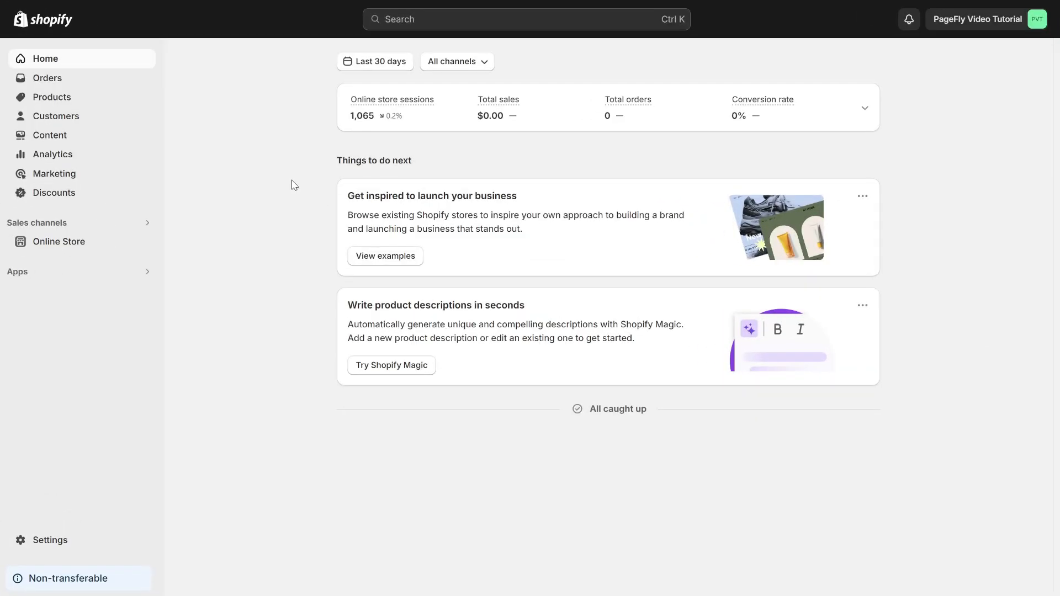
Step: Go to Online Store Themes and customize the live shine-1-0-0 theme
{"action": "left_click", "coordinate": [58, 241]}
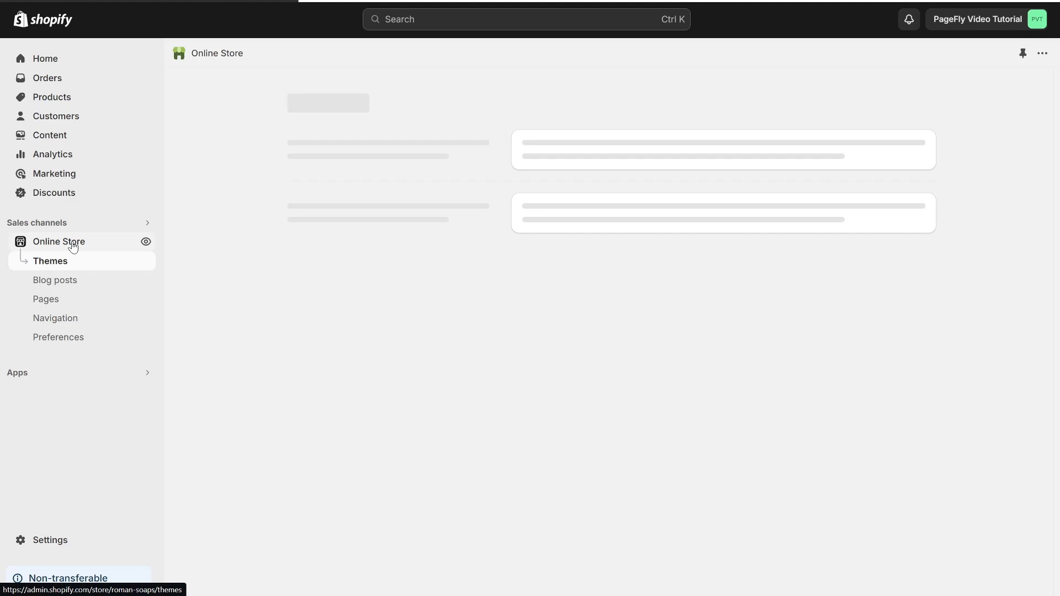
{"action": "left_click", "coordinate": [50, 260]}
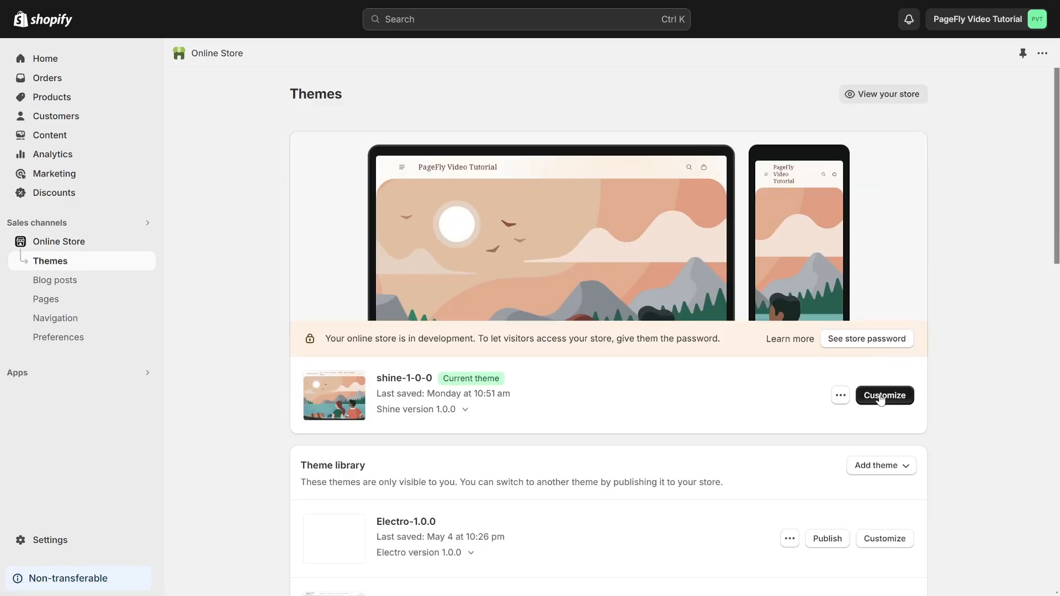
{"action": "left_click", "coordinate": [885, 395]}
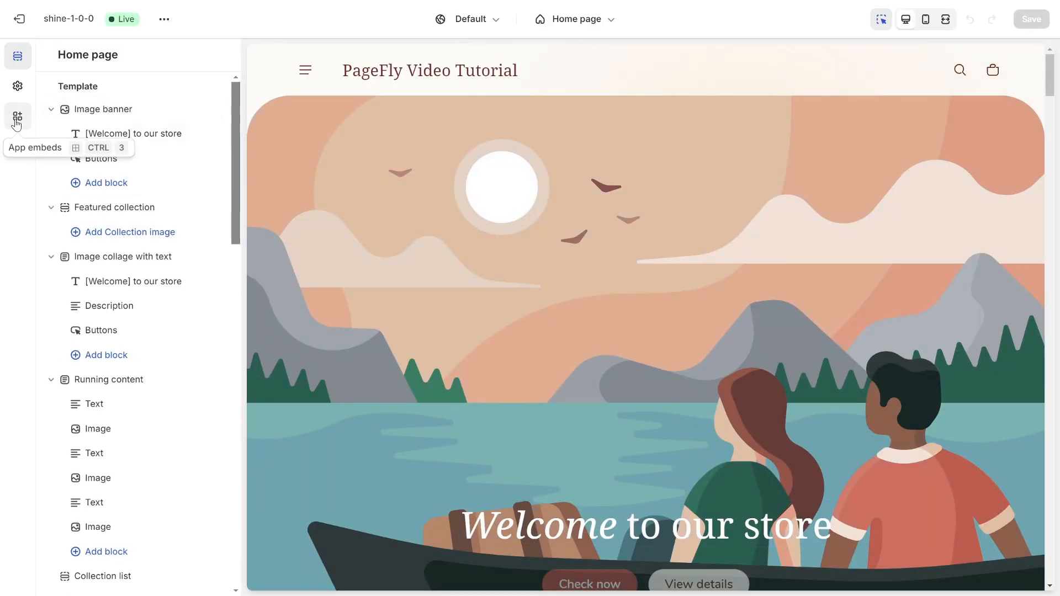
Step: Enable the SEOAnt Icon & Badge Banners app embed found via 'SEO' and save the theme
{"action": "left_click", "coordinate": [18, 117]}
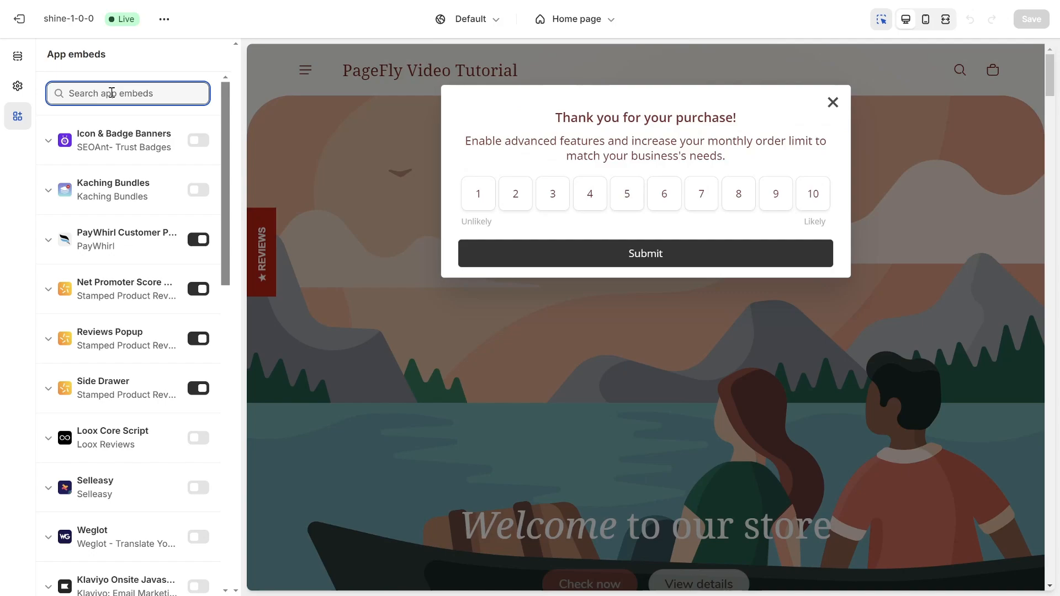
{"action": "type", "text": "SEO"}
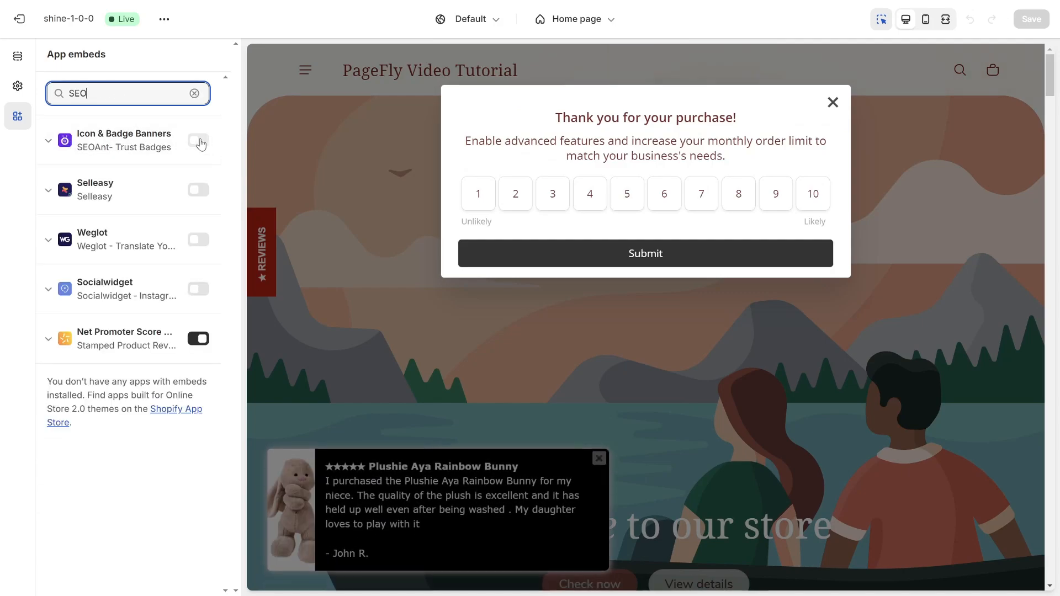
{"action": "left_click", "coordinate": [198, 141]}
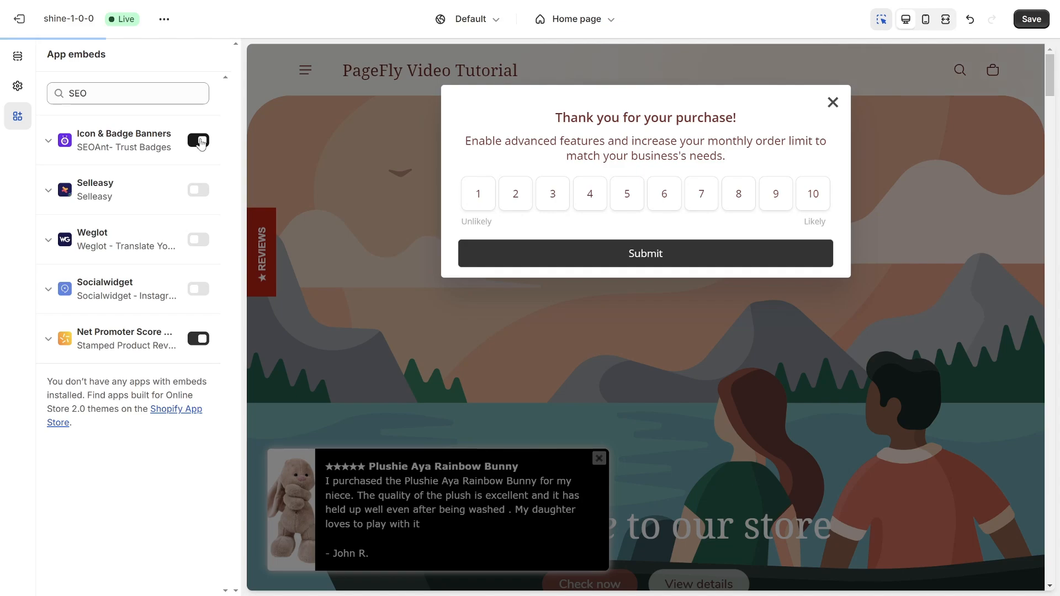
{"action": "left_click", "coordinate": [198, 141]}
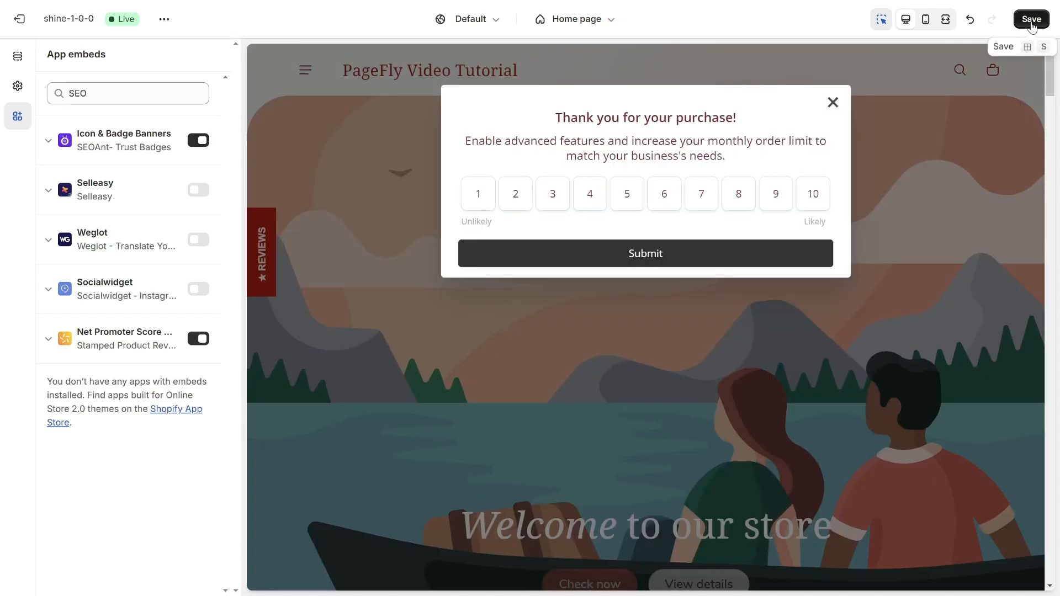
{"action": "left_click", "coordinate": [1031, 19]}
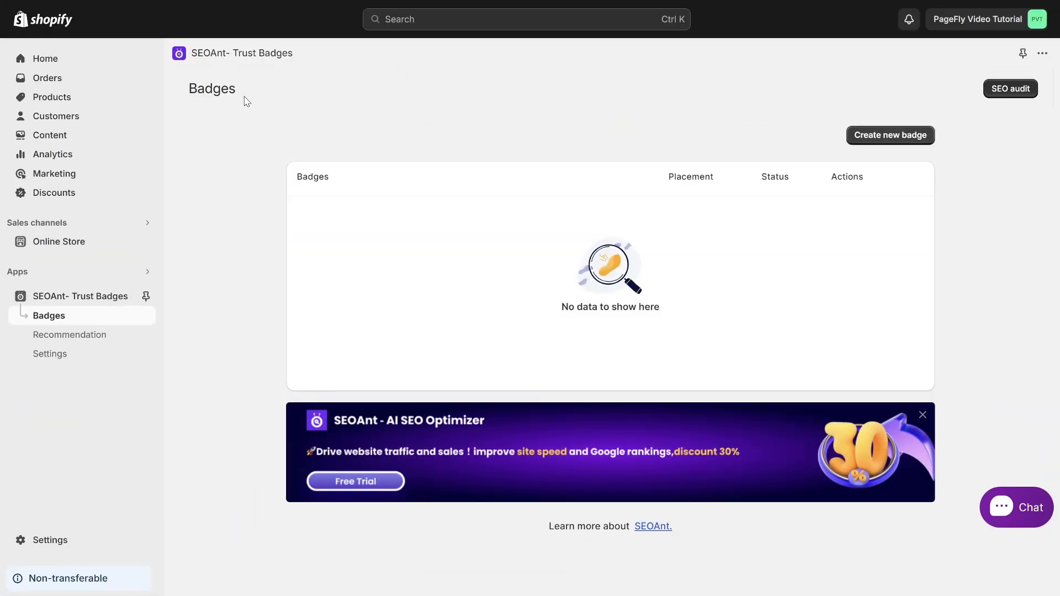
Step: Create a new badge combining Payment badges with Trust badges
{"action": "left_click", "coordinate": [890, 135]}
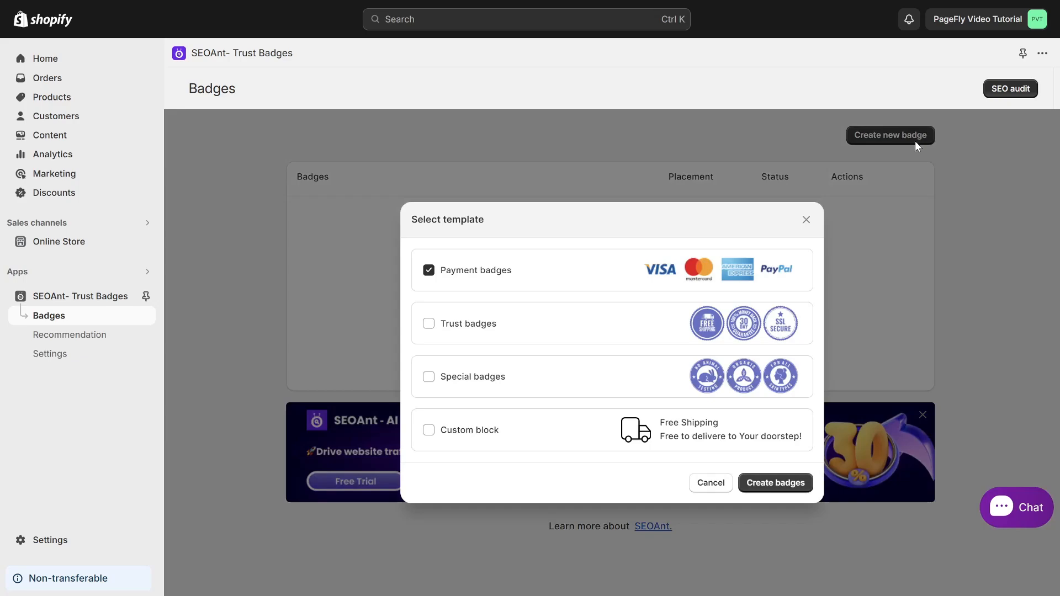
{"action": "mouse_move", "coordinate": [523, 271]}
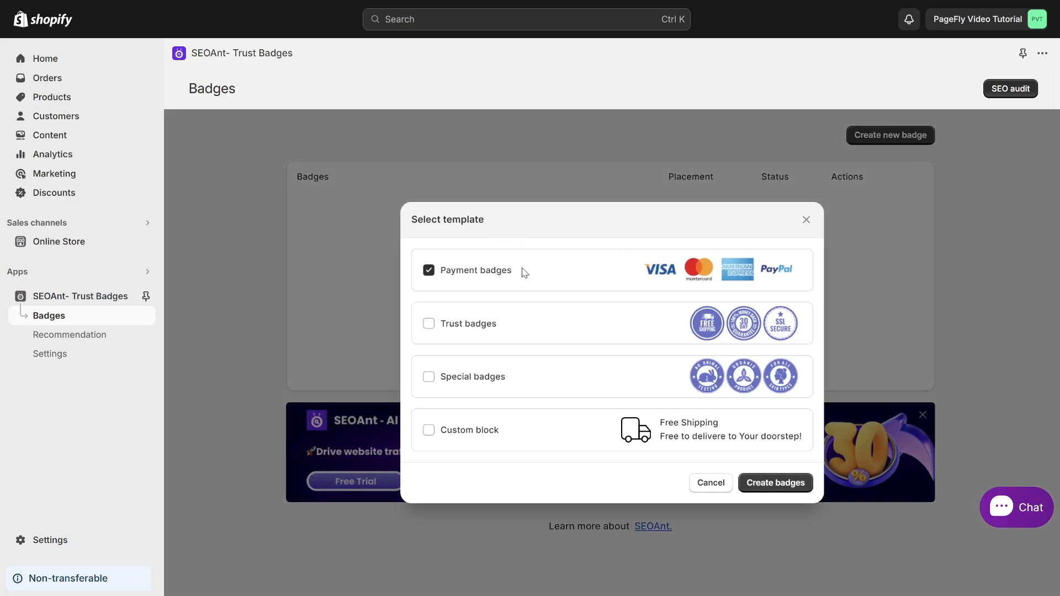
{"action": "left_click", "coordinate": [428, 324]}
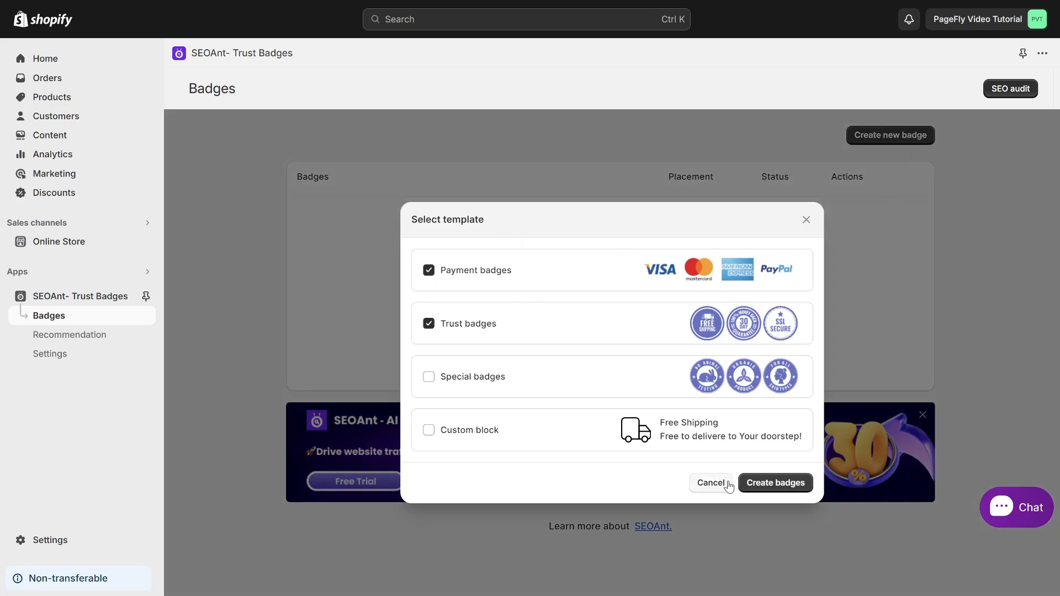
{"action": "left_click", "coordinate": [775, 482]}
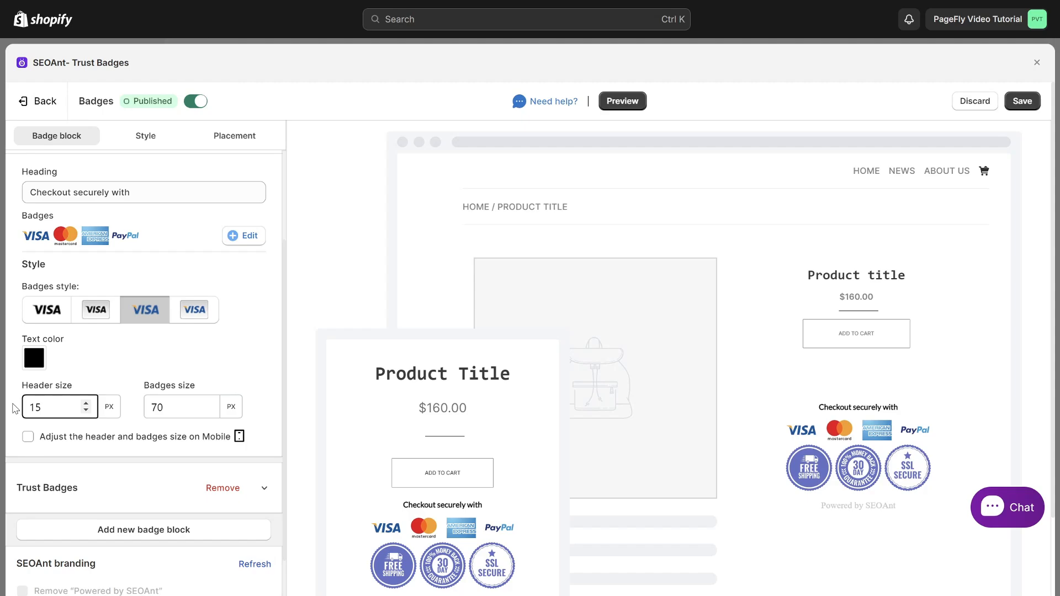
Step: Enable separate header and badge sizes on mobile and save the new badge
{"action": "left_click", "coordinate": [29, 437]}
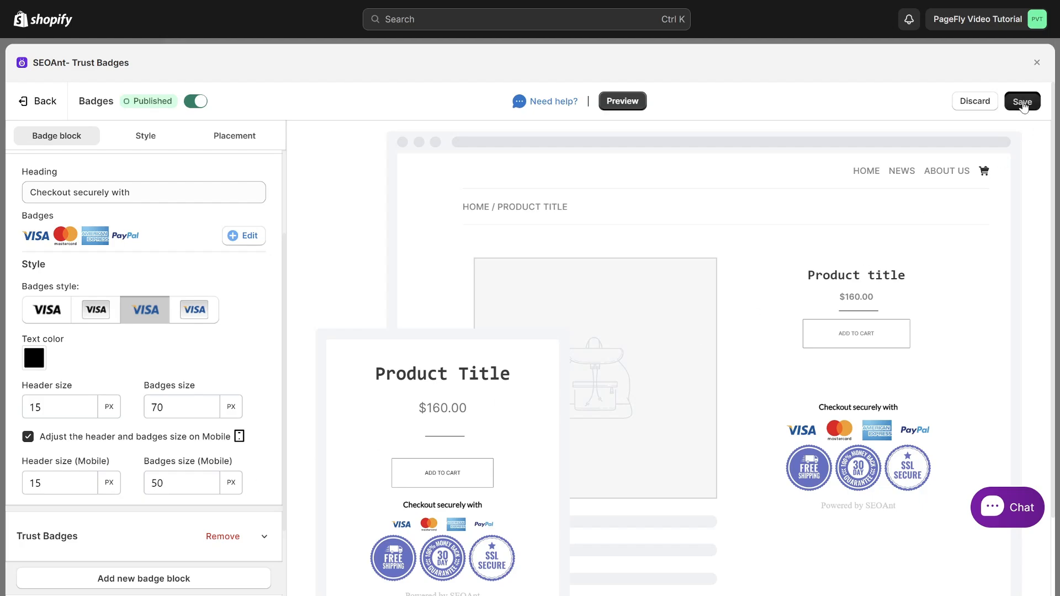
{"action": "left_click", "coordinate": [1022, 101]}
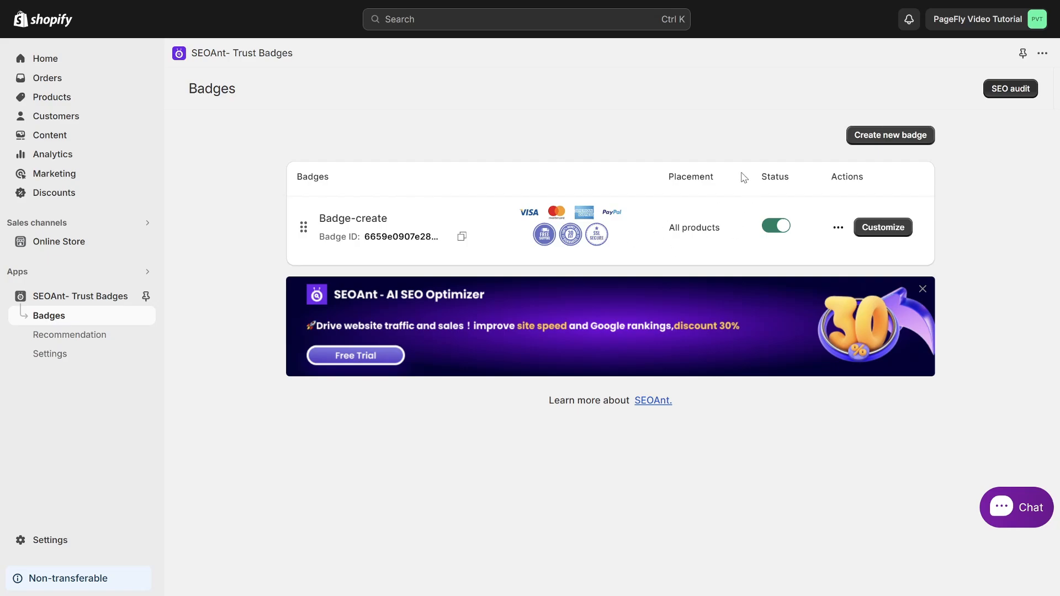
{"action": "mouse_move", "coordinate": [722, 245]}
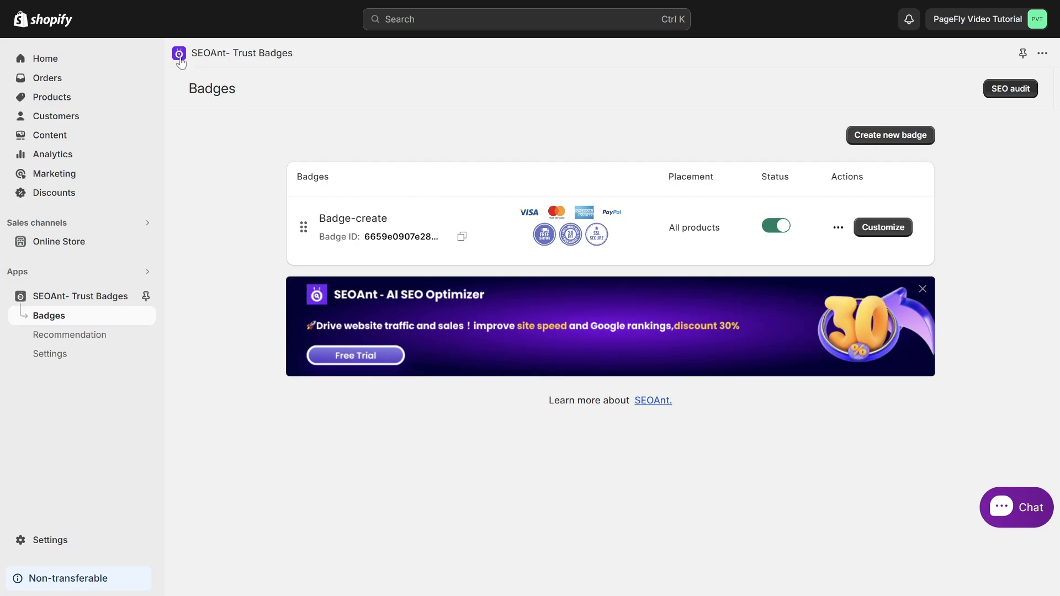
{"action": "mouse_move", "coordinate": [265, 57]}
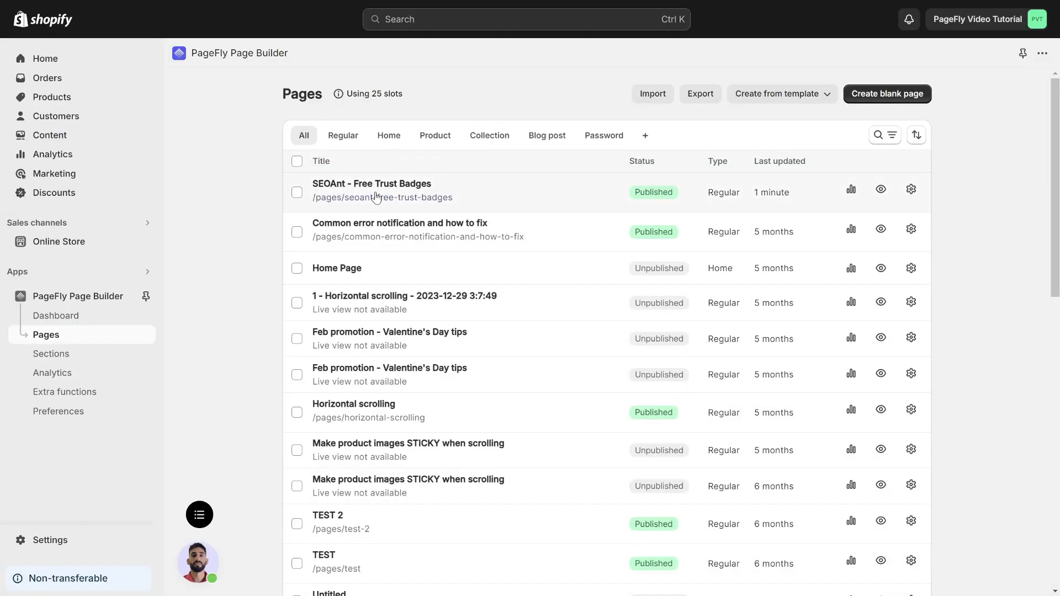
Step: Open the SEOAnt - Free Trust Badges page in the editor and dismiss the store password prompt
{"action": "left_click", "coordinate": [365, 184]}
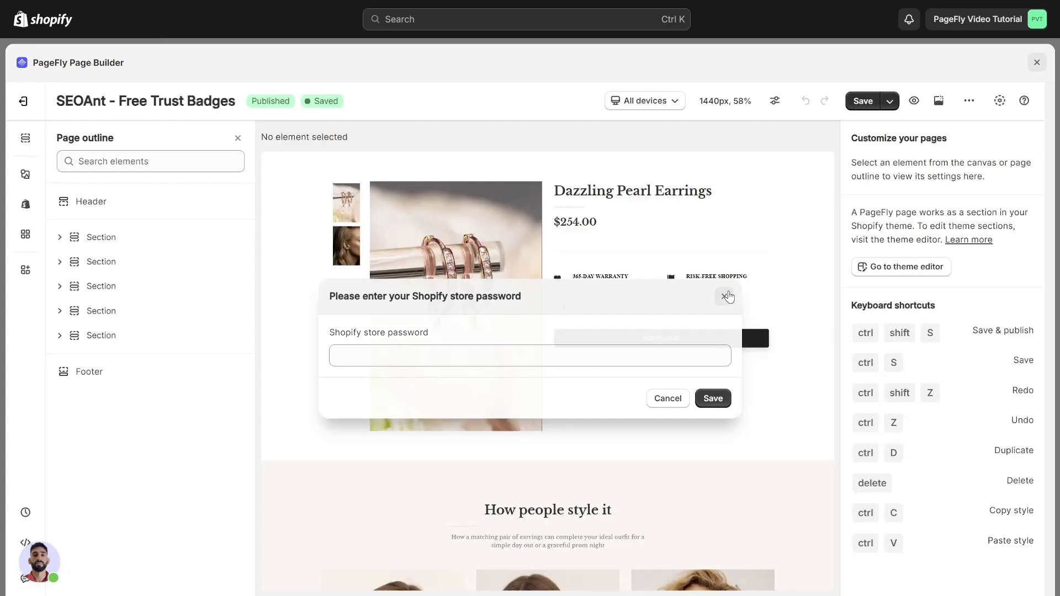
{"action": "left_click", "coordinate": [726, 296]}
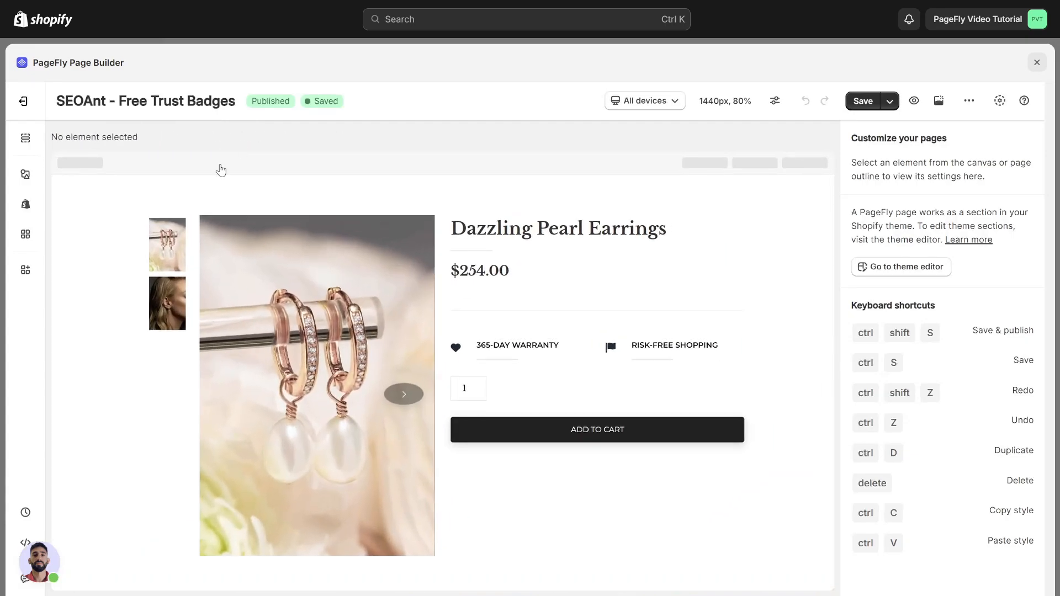
{"action": "left_click", "coordinate": [24, 234]}
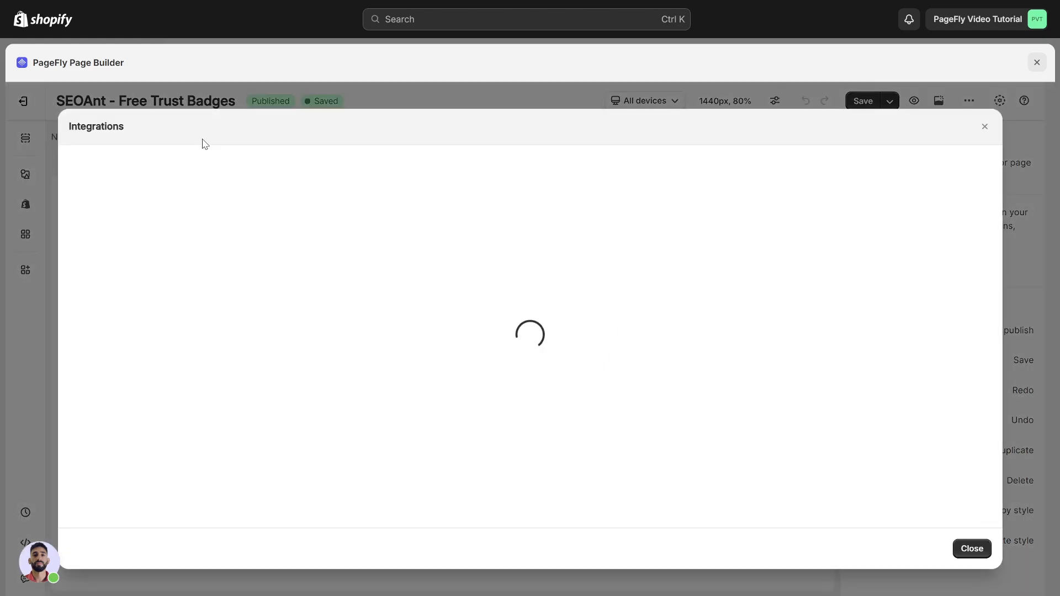
Step: Enable the Trust Me - Free Trust Badges integration found via 'free' and close the list
{"action": "type", "text": "free"}
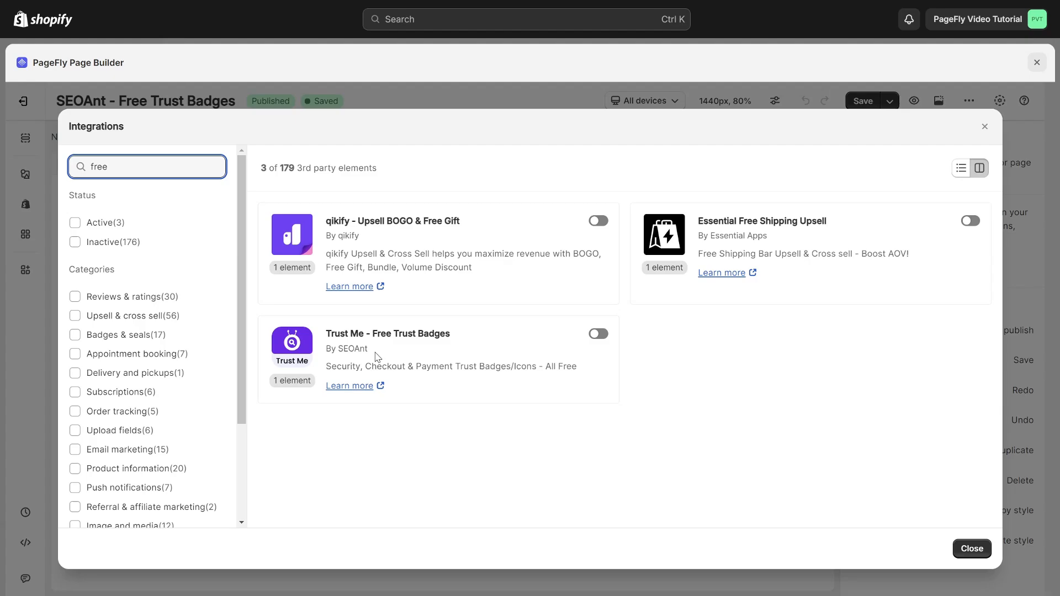
{"action": "left_click", "coordinate": [598, 334]}
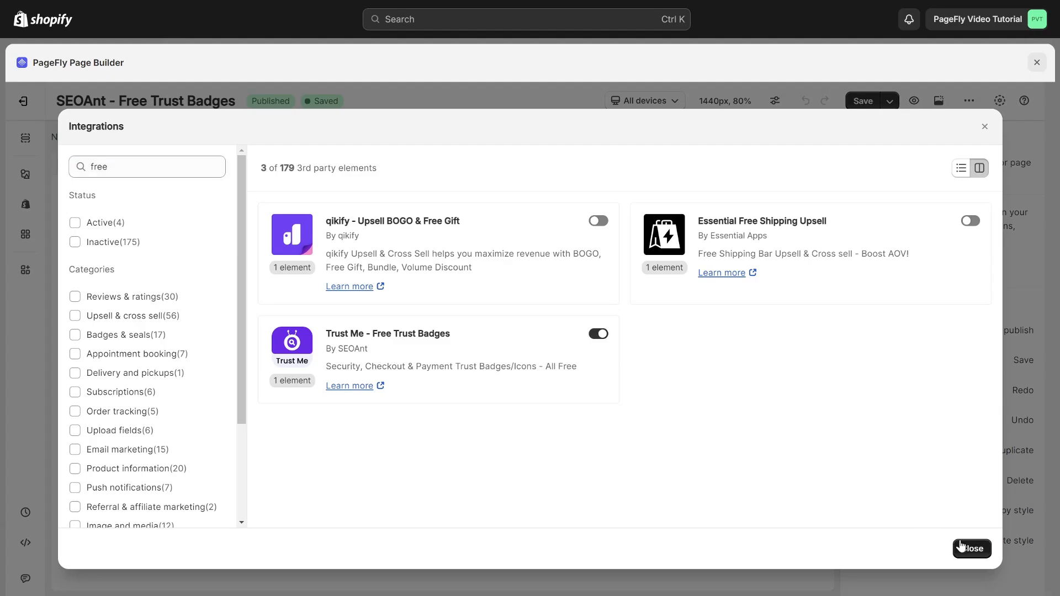
{"action": "left_click", "coordinate": [972, 547]}
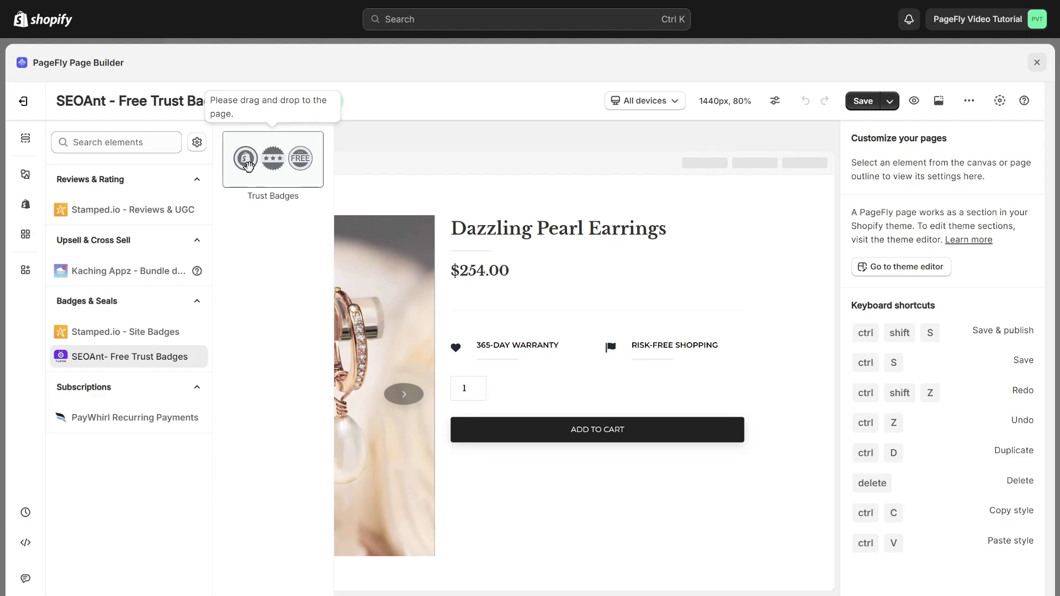
Step: Drag the Trust Badges element into the product section just below the price
{"action": "left_click_drag", "start_coordinate": [273, 159], "coordinate": [598, 327]}
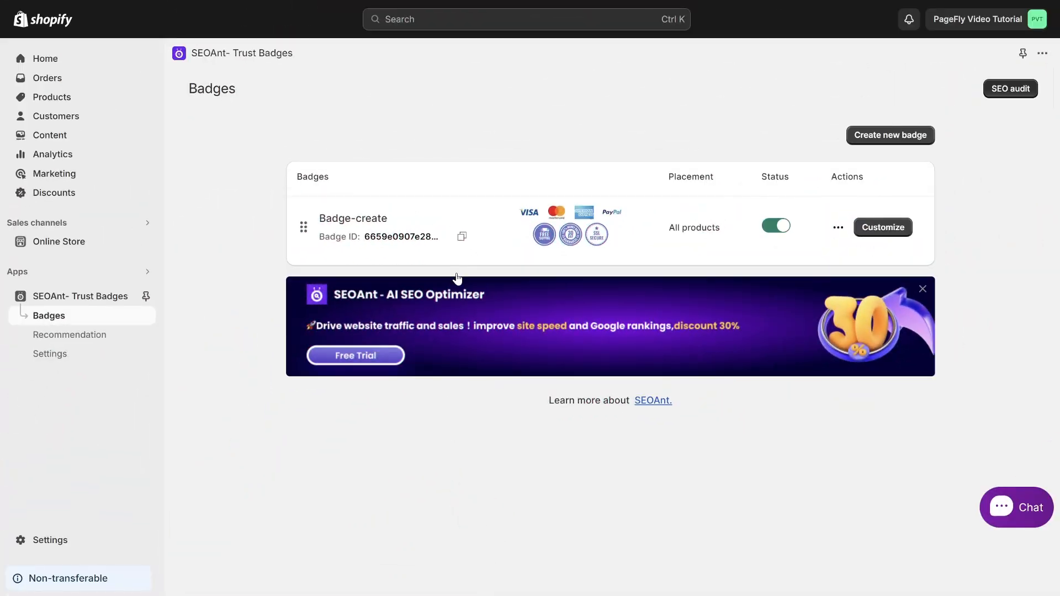
{"action": "mouse_move", "coordinate": [464, 237]}
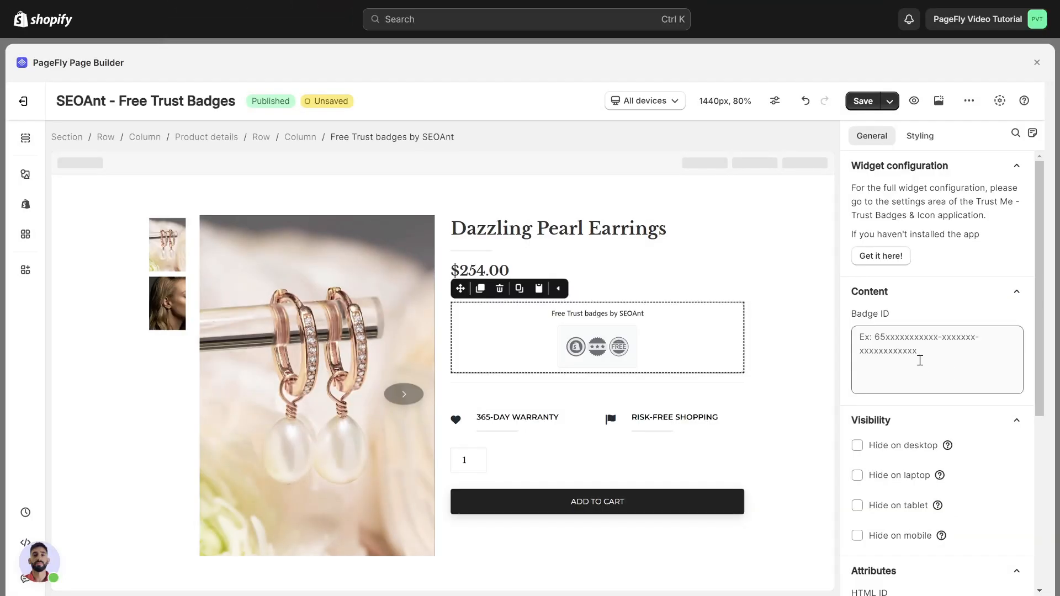
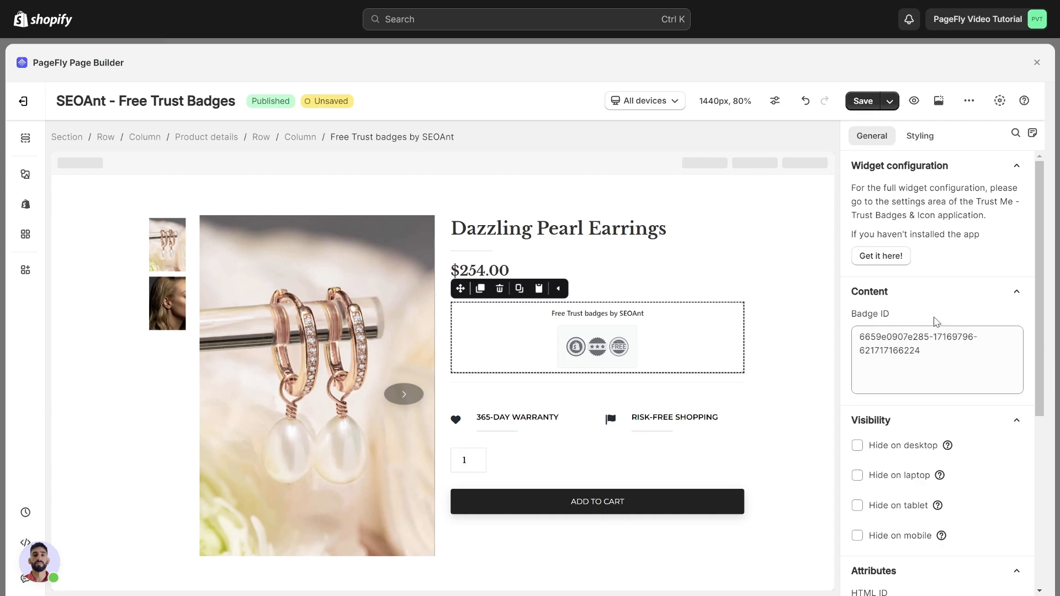
{"action": "scroll", "scroll_direction": "down", "scroll_amount": 3}
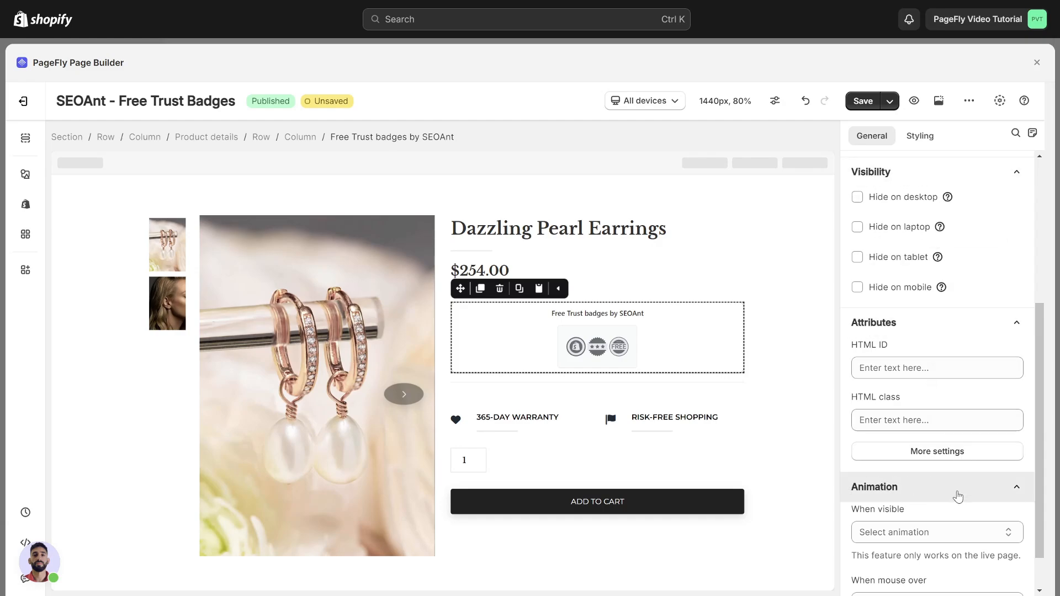
{"action": "scroll", "scroll_direction": "down", "scroll_amount": 3}
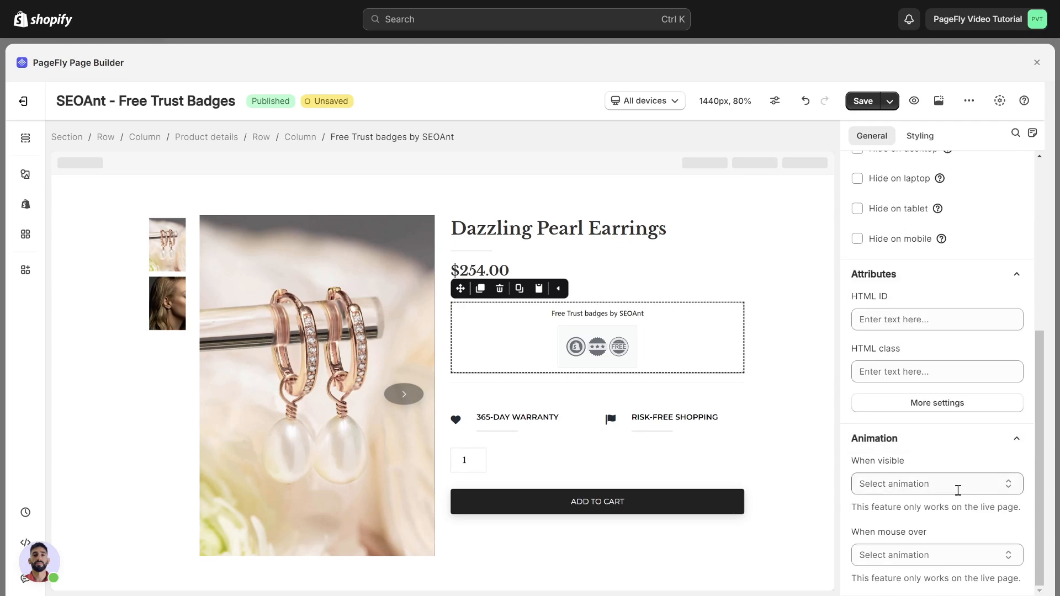
{"action": "left_click", "coordinate": [919, 136]}
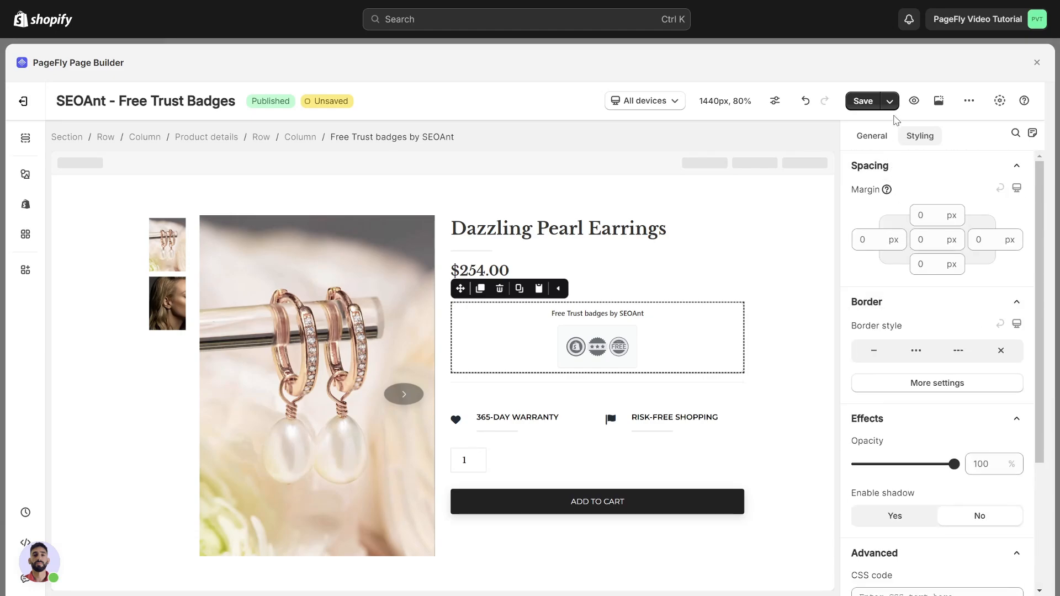
Step: Save the product page so the SEOAnt trust badges element publishes to the live storefront
{"action": "left_click", "coordinate": [863, 100]}
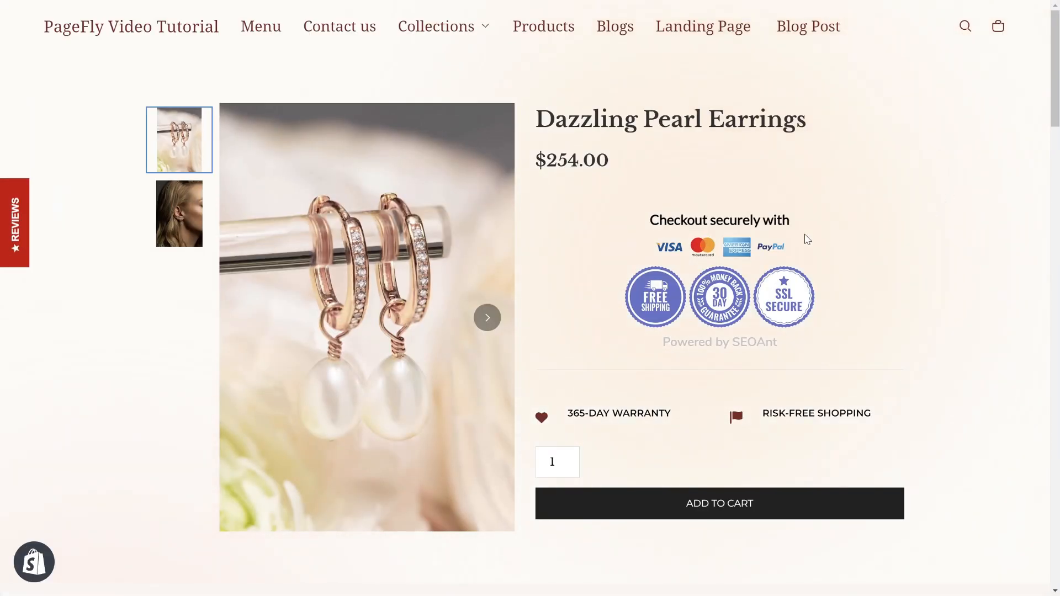
{"action": "mouse_move", "coordinate": [714, 265]}
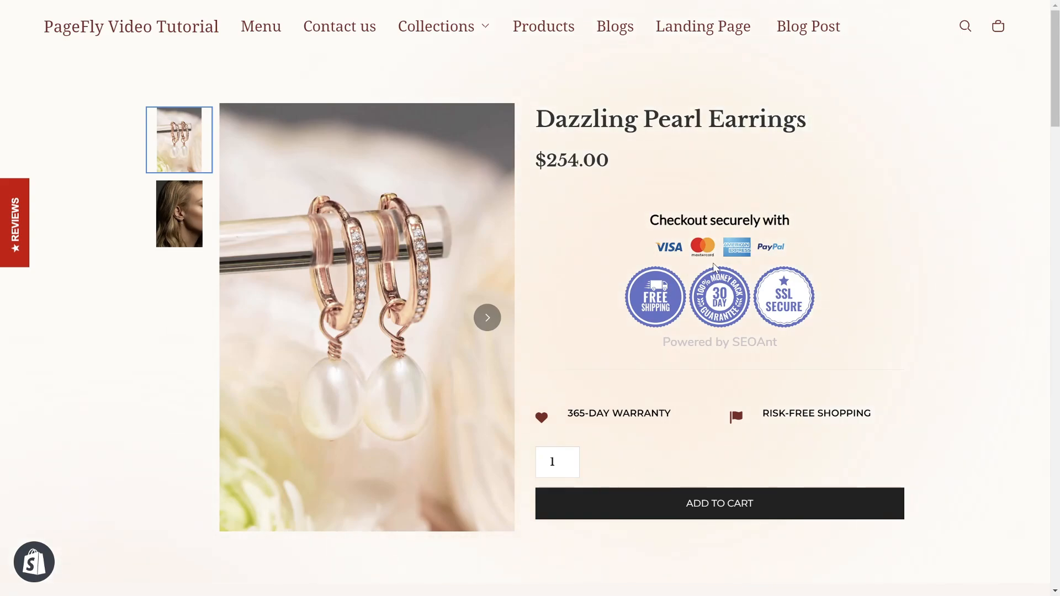
{"action": "mouse_move", "coordinate": [282, 263]}
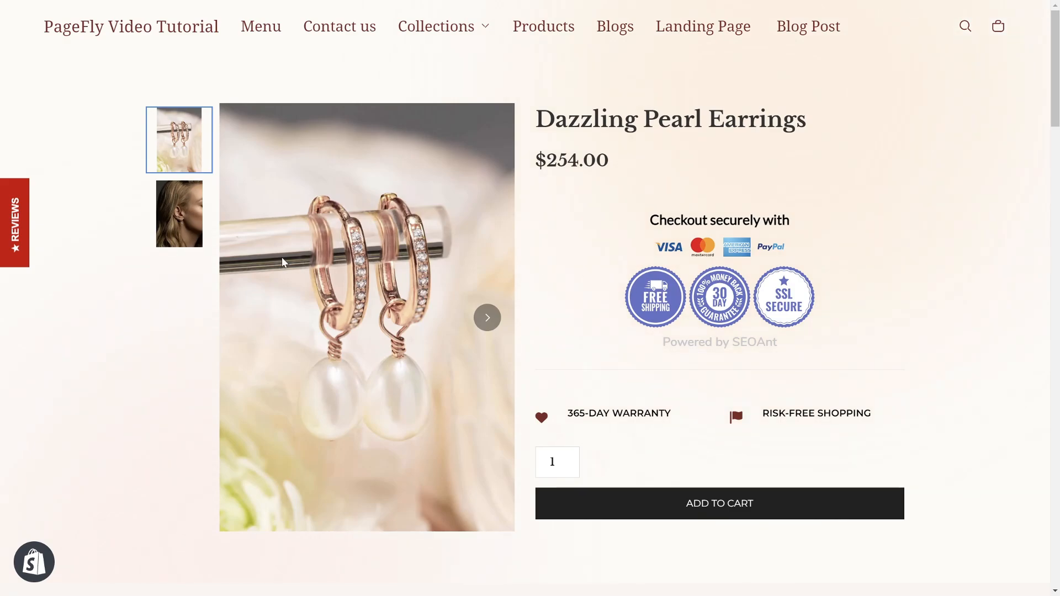
{"action": "mouse_move", "coordinate": [450, 339]}
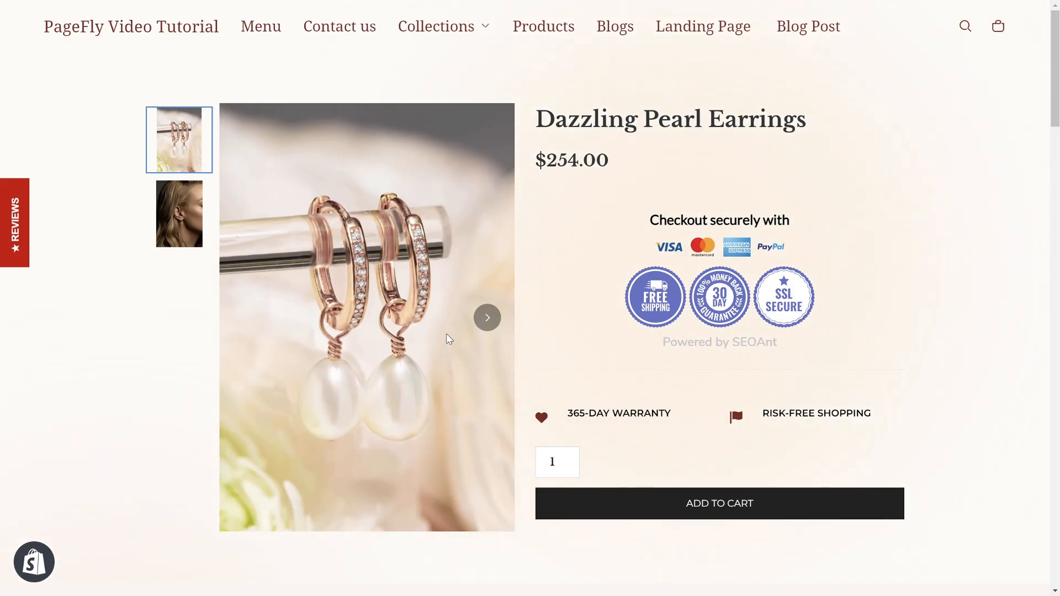
{"action": "mouse_move", "coordinate": [810, 300]}
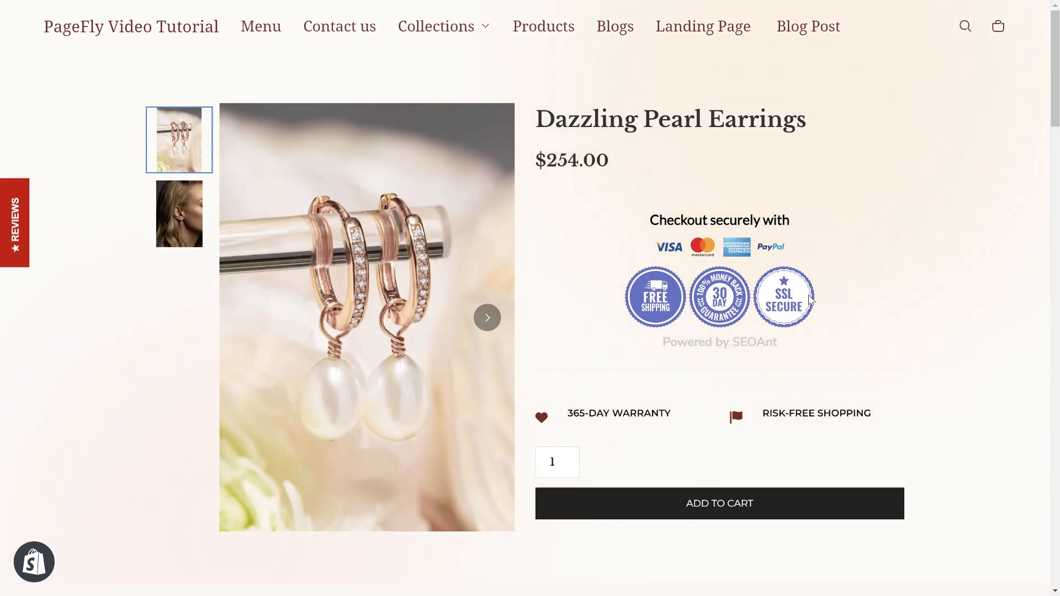
{"action": "scroll", "scroll_direction": "down", "scroll_amount": 3}
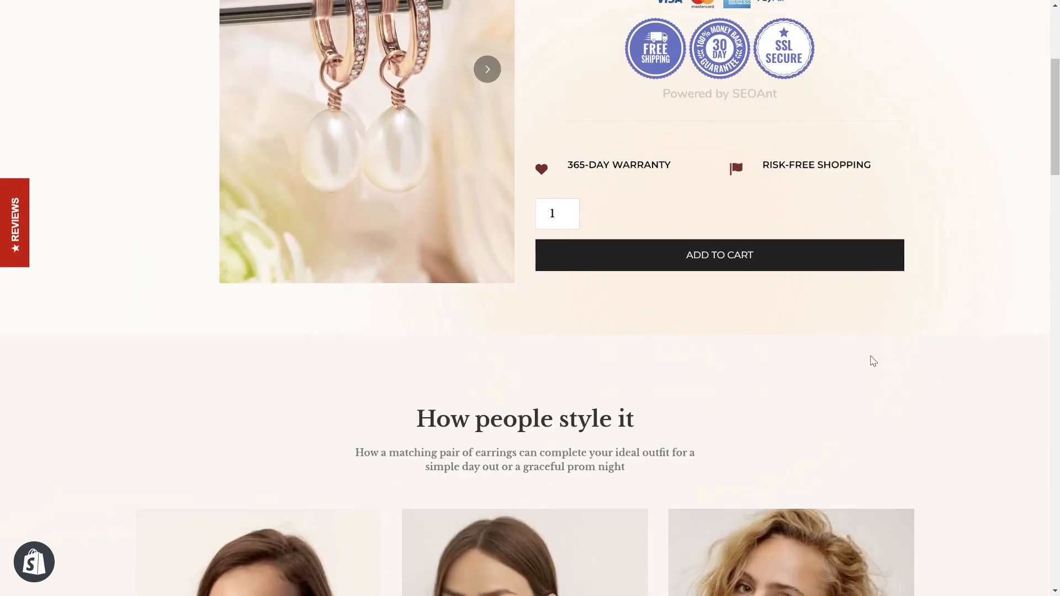
{"action": "scroll", "scroll_direction": "down", "scroll_amount": 3}
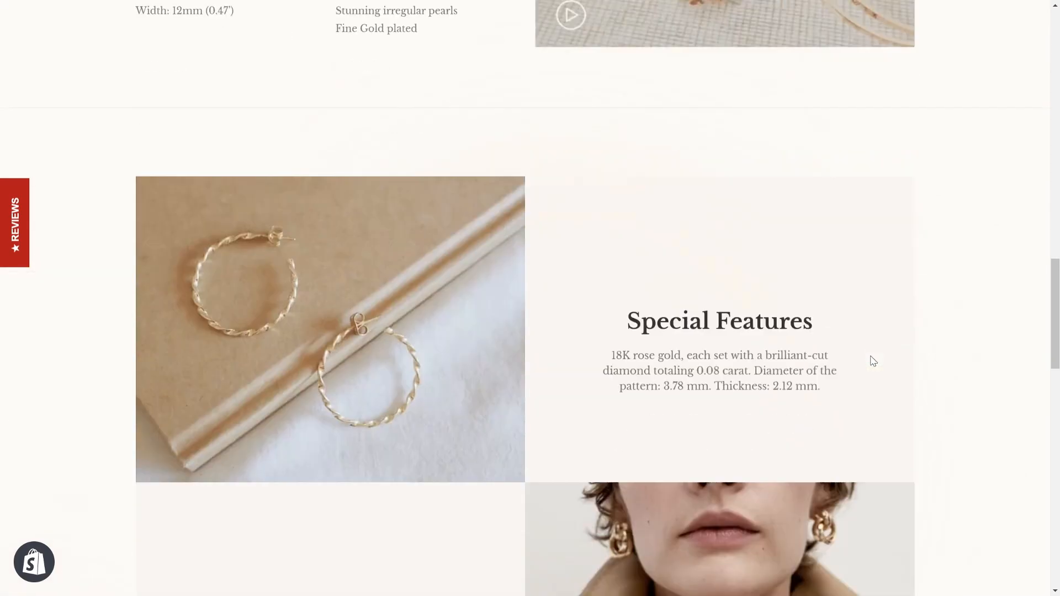